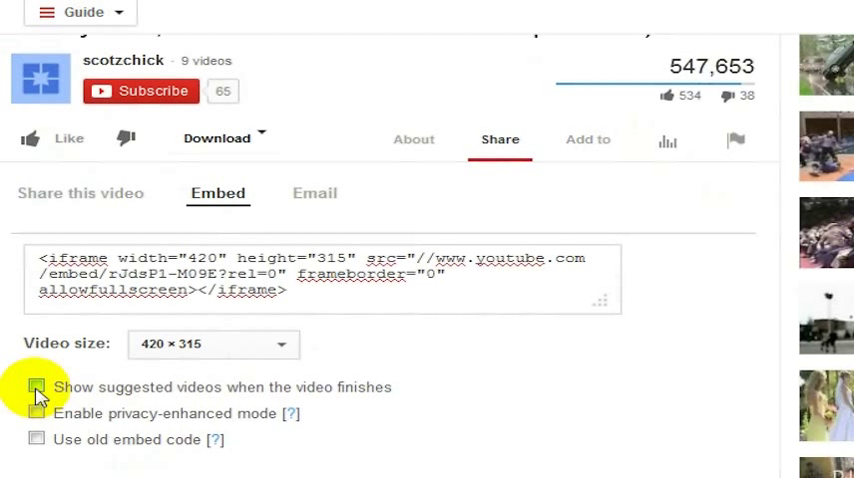
Toggle 'Show suggested videos' repeatedly, ending with it on and ?rel=0 gone from the code.
click(36, 388)
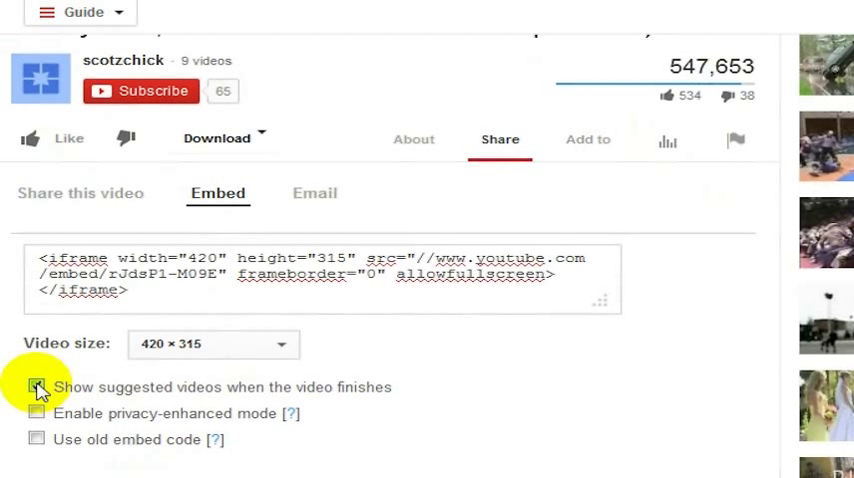
click(36, 388)
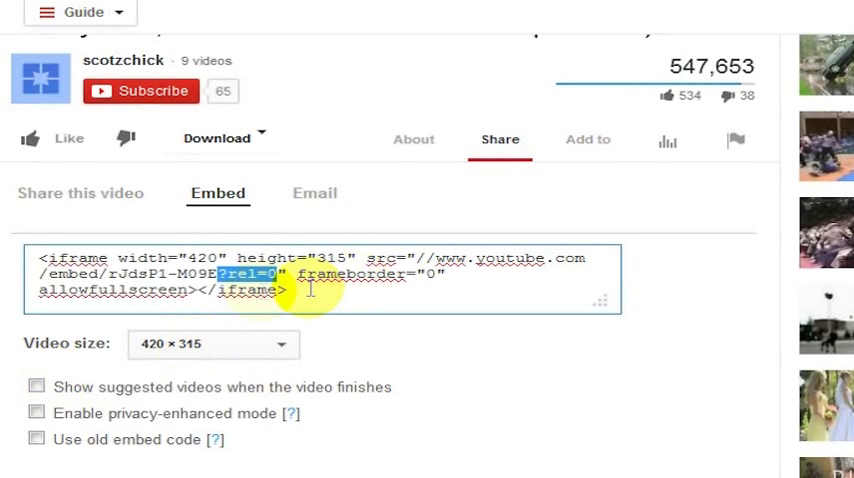
click(36, 388)
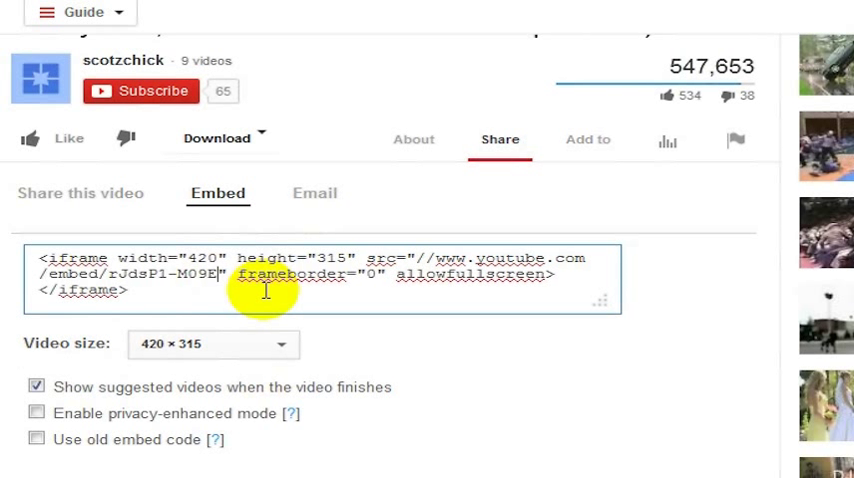
click(36, 386)
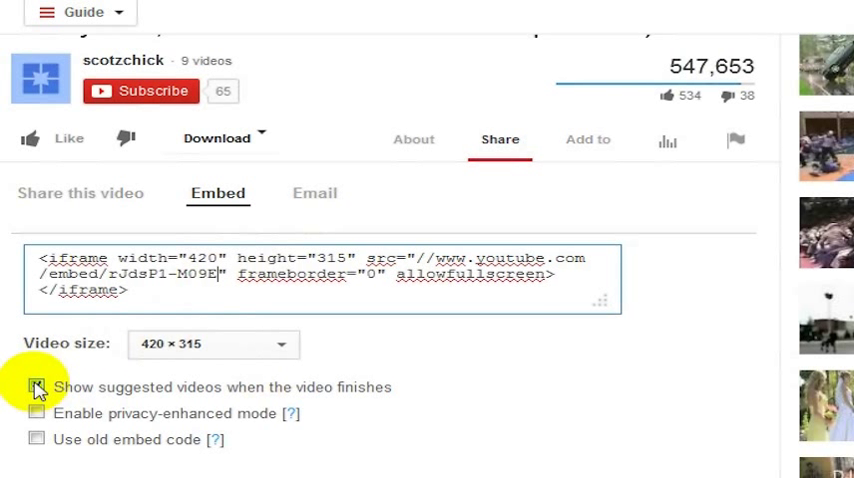
Untick suggested videos so ?rel=0 reappears, and highlight that parameter in the code.
click(36, 388)
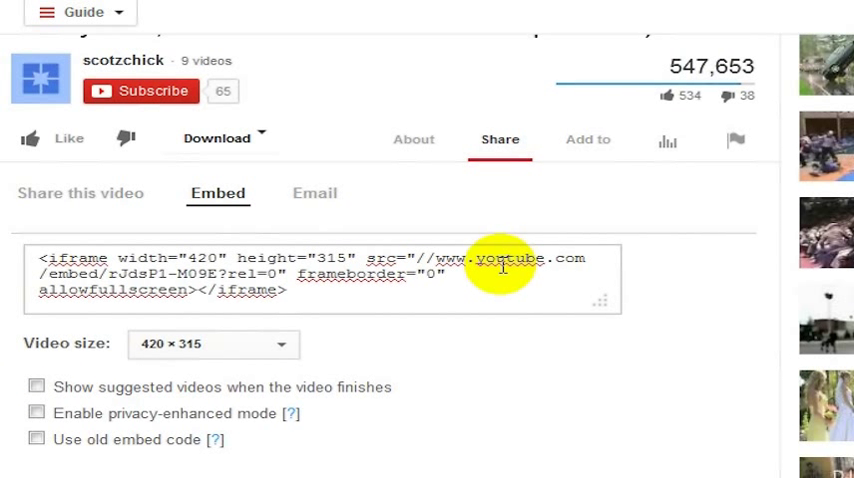
double_click(256, 272)
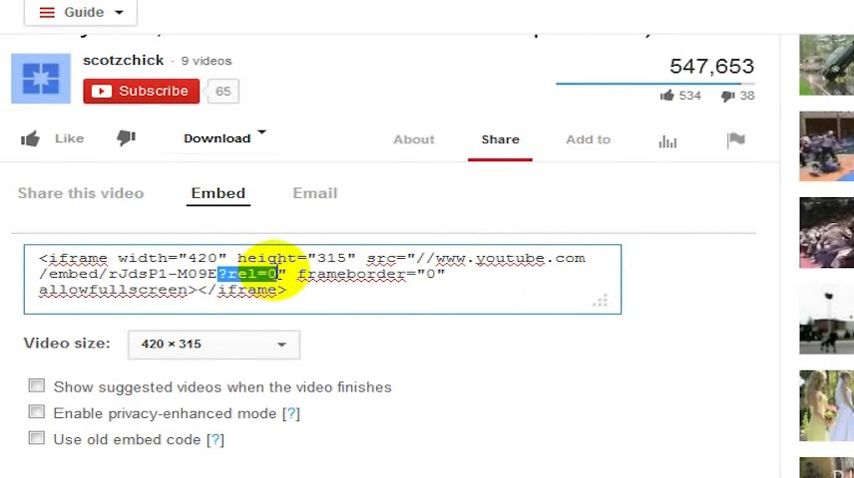